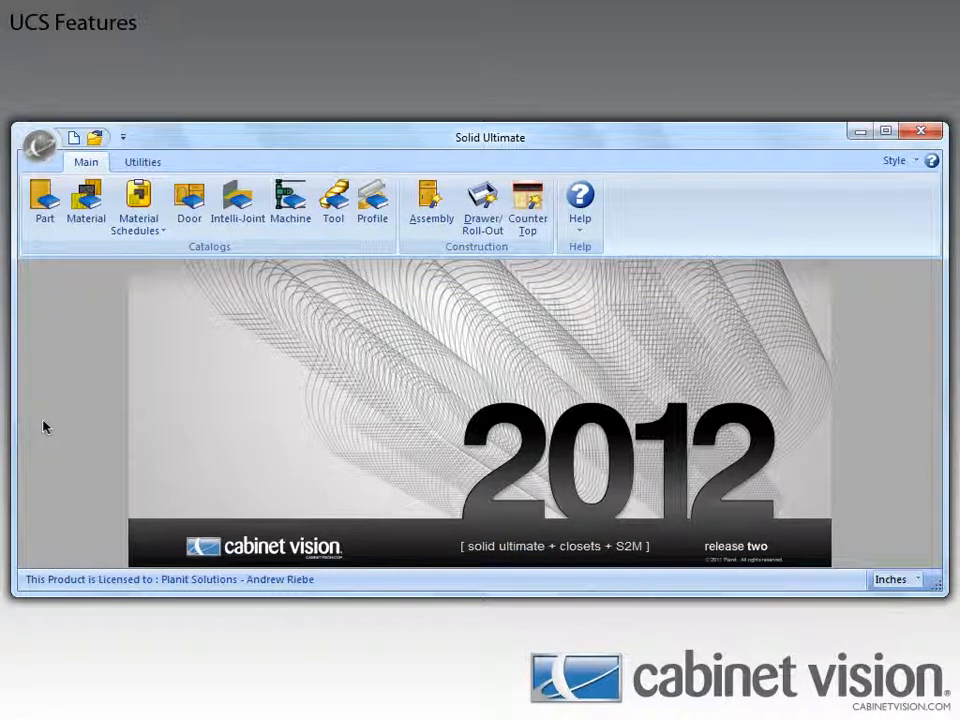
# Open the User Created Standards manager from the Utilities tab.
pyautogui.click(142, 162)
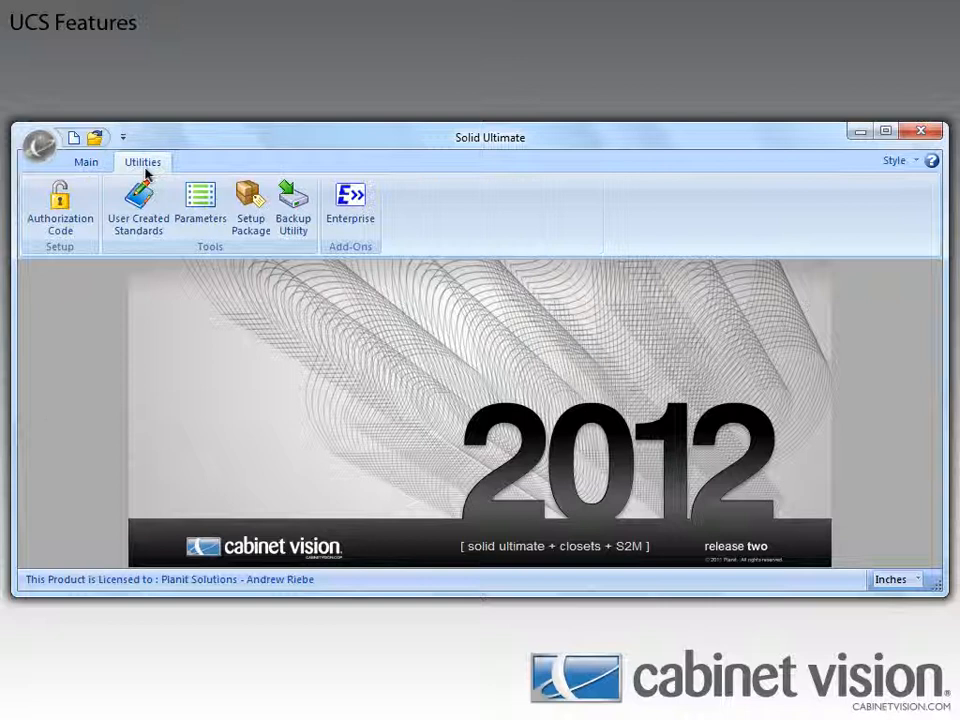
pyautogui.click(137, 200)
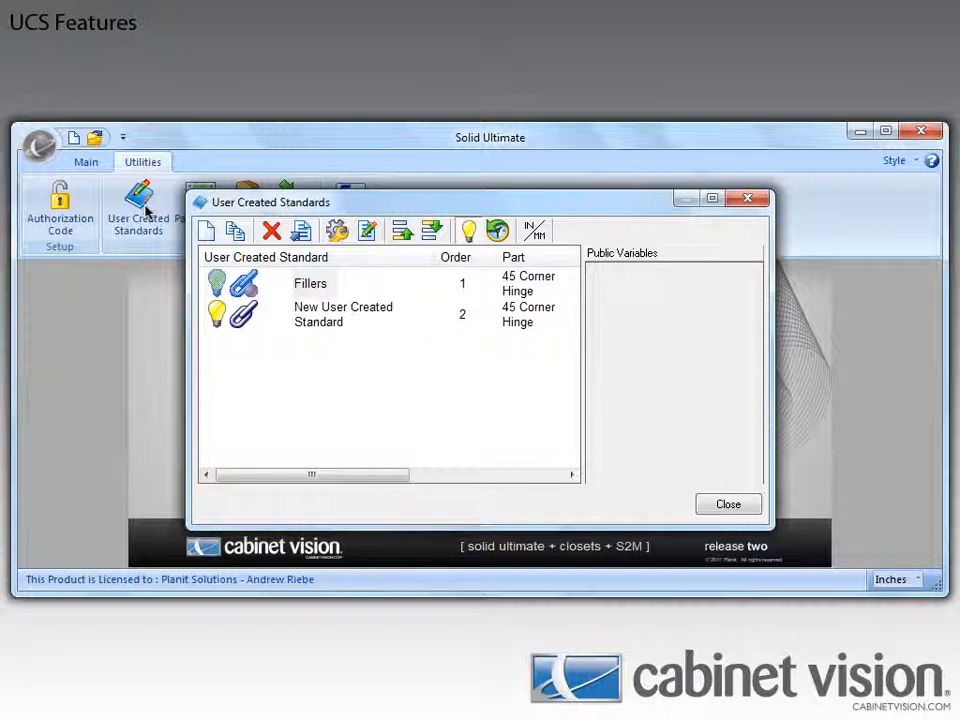
# Choose Add Divider from the standards list's right-click menu.
pyautogui.rightClick(340, 315)
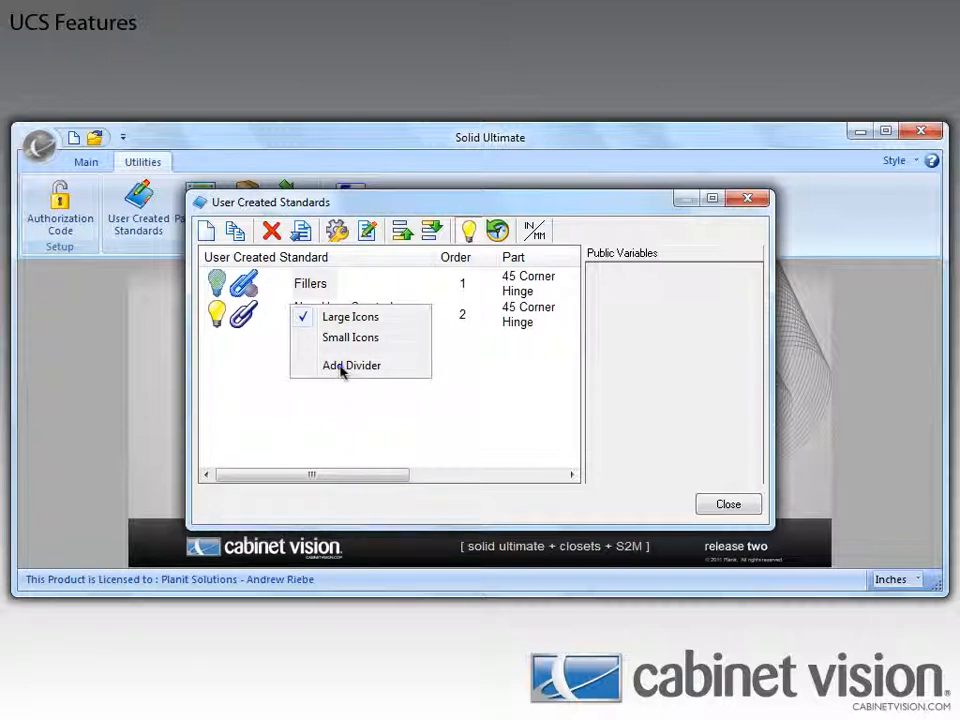
pyautogui.click(351, 365)
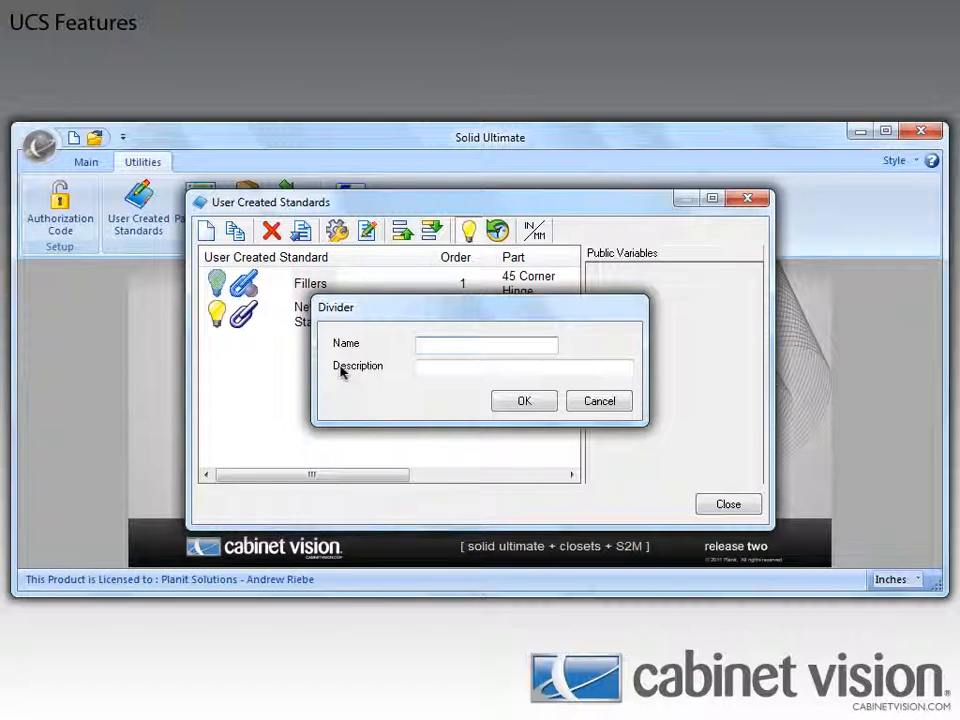
# Enter 'Sample Divider' as the divider name and move to its description field.
pyautogui.write('Sample Divider')
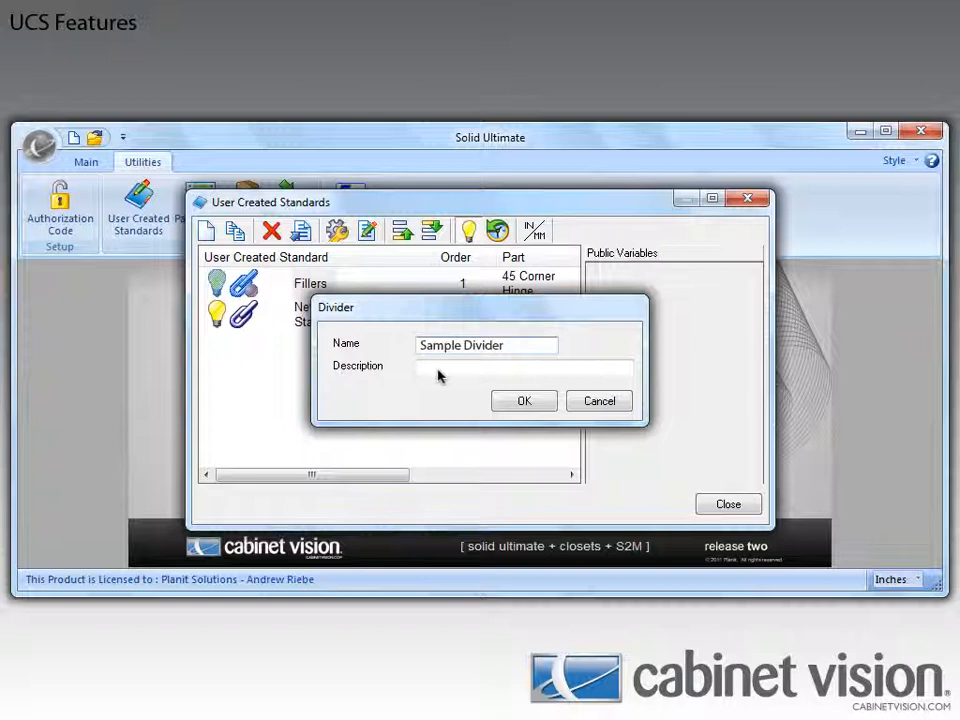
pyautogui.click(523, 400)
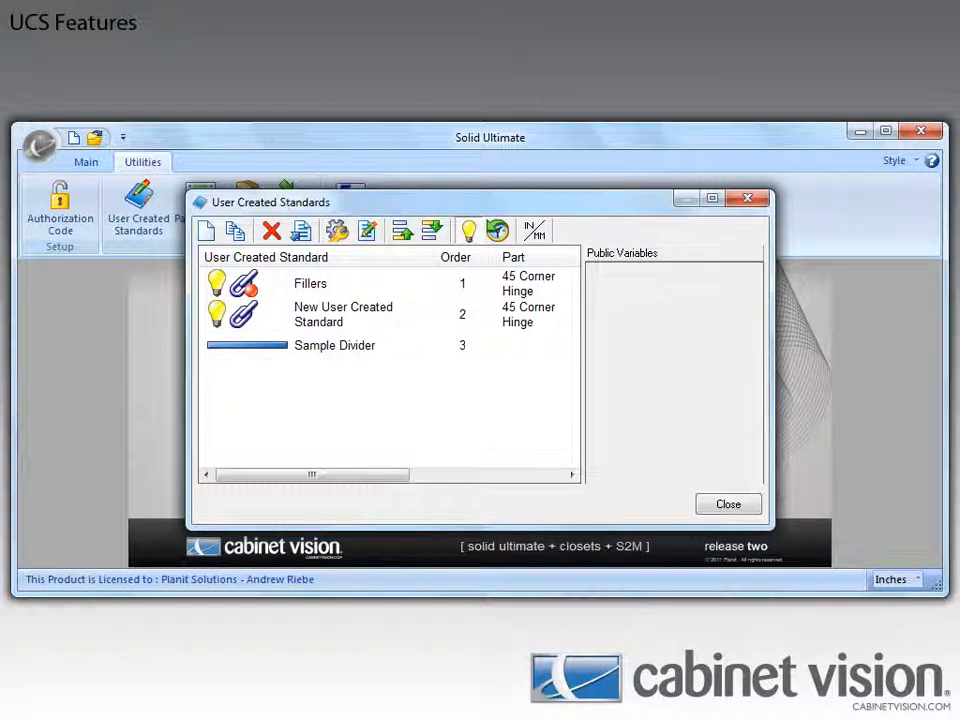
pyautogui.moveTo(518, 406)
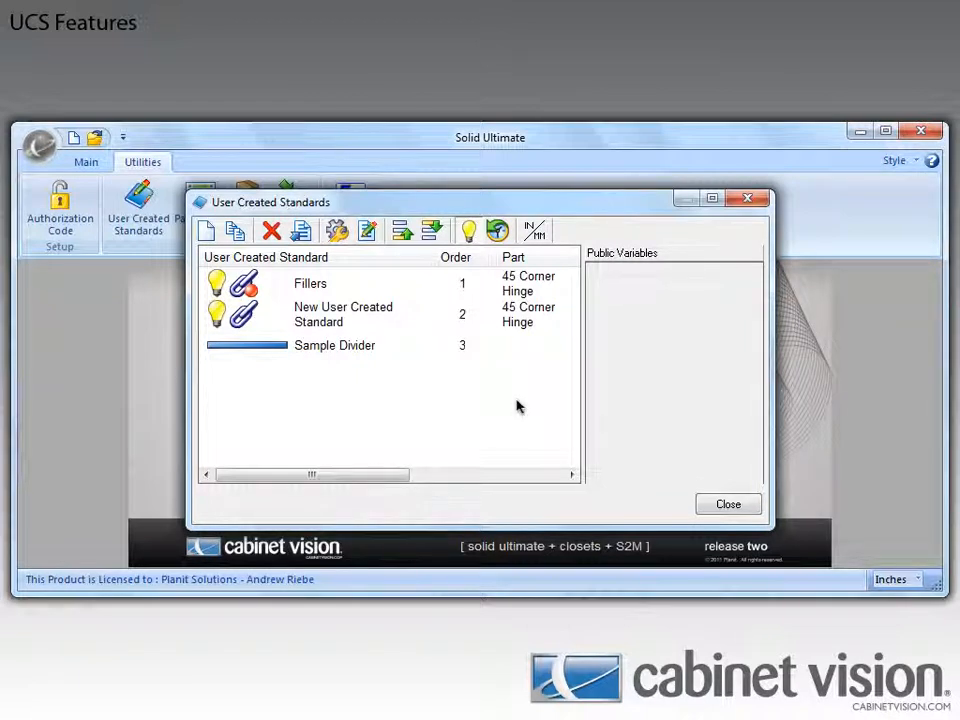